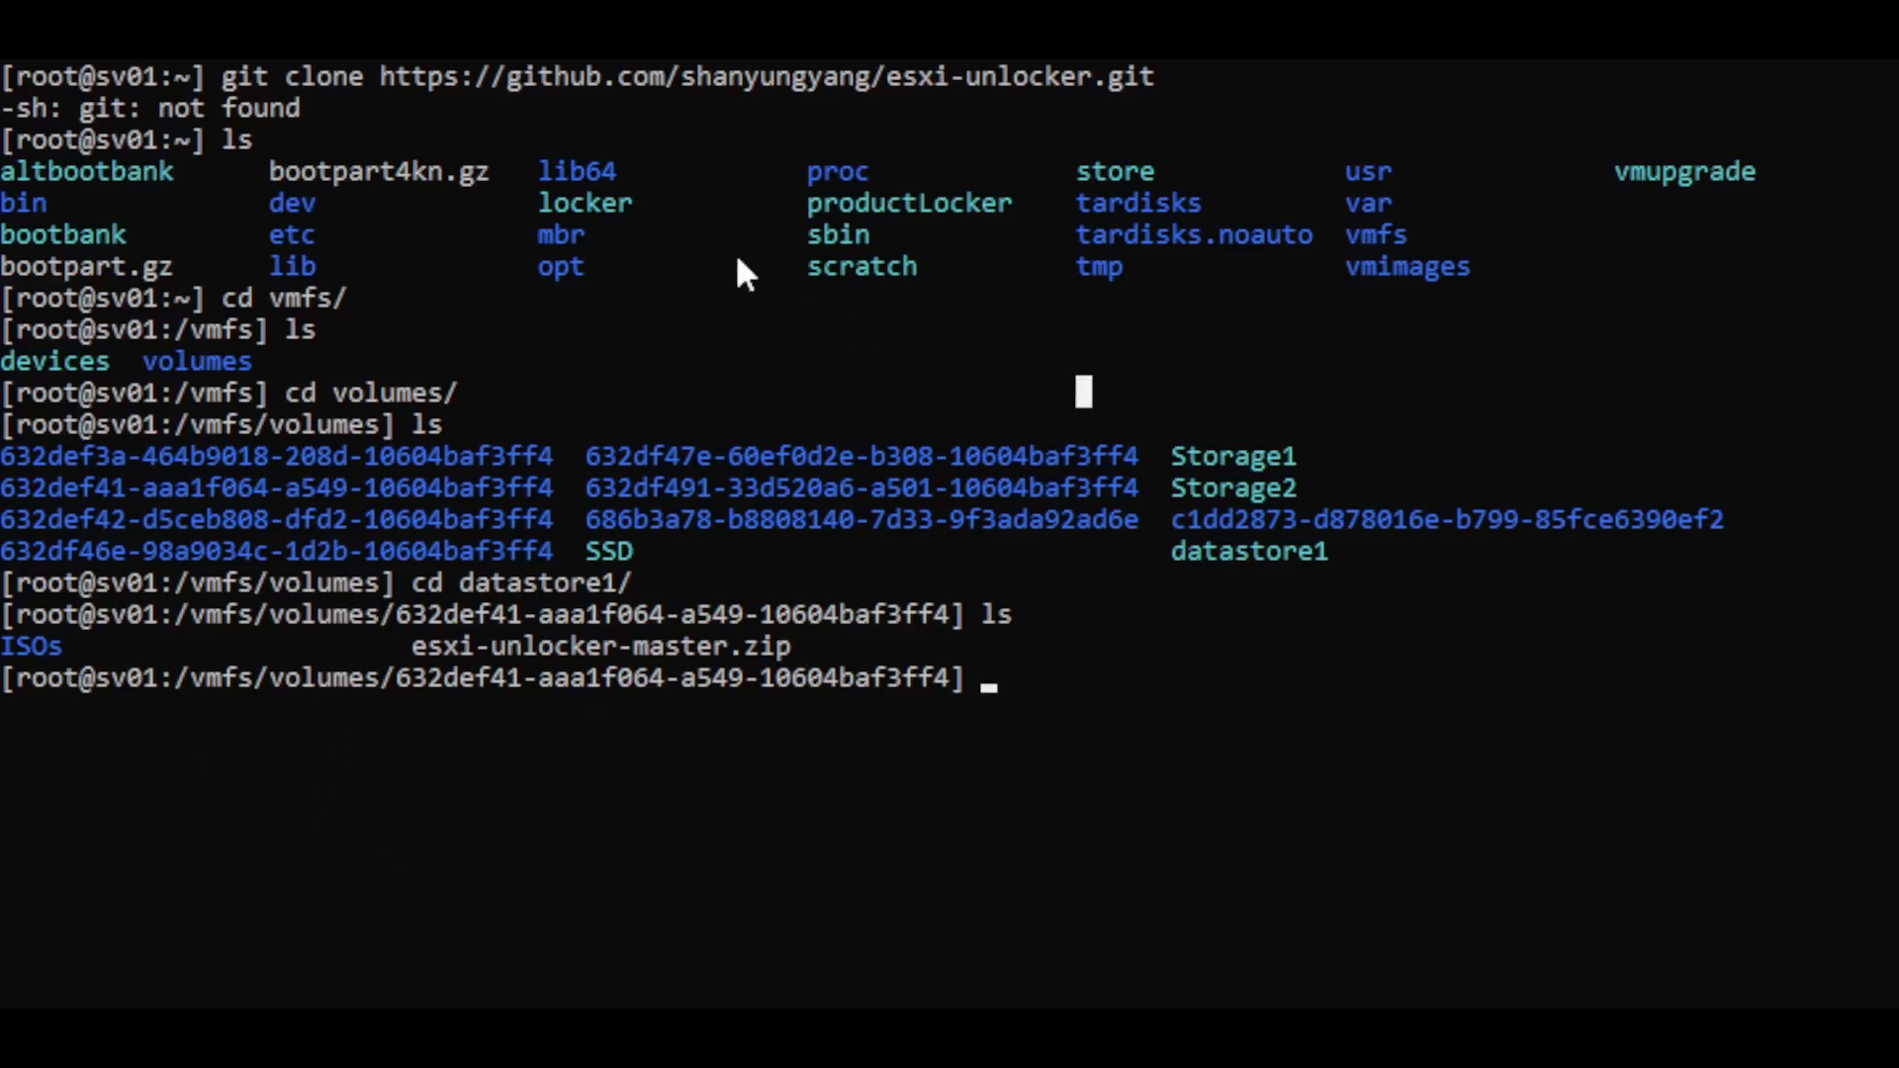
mouse_move(896, 718)
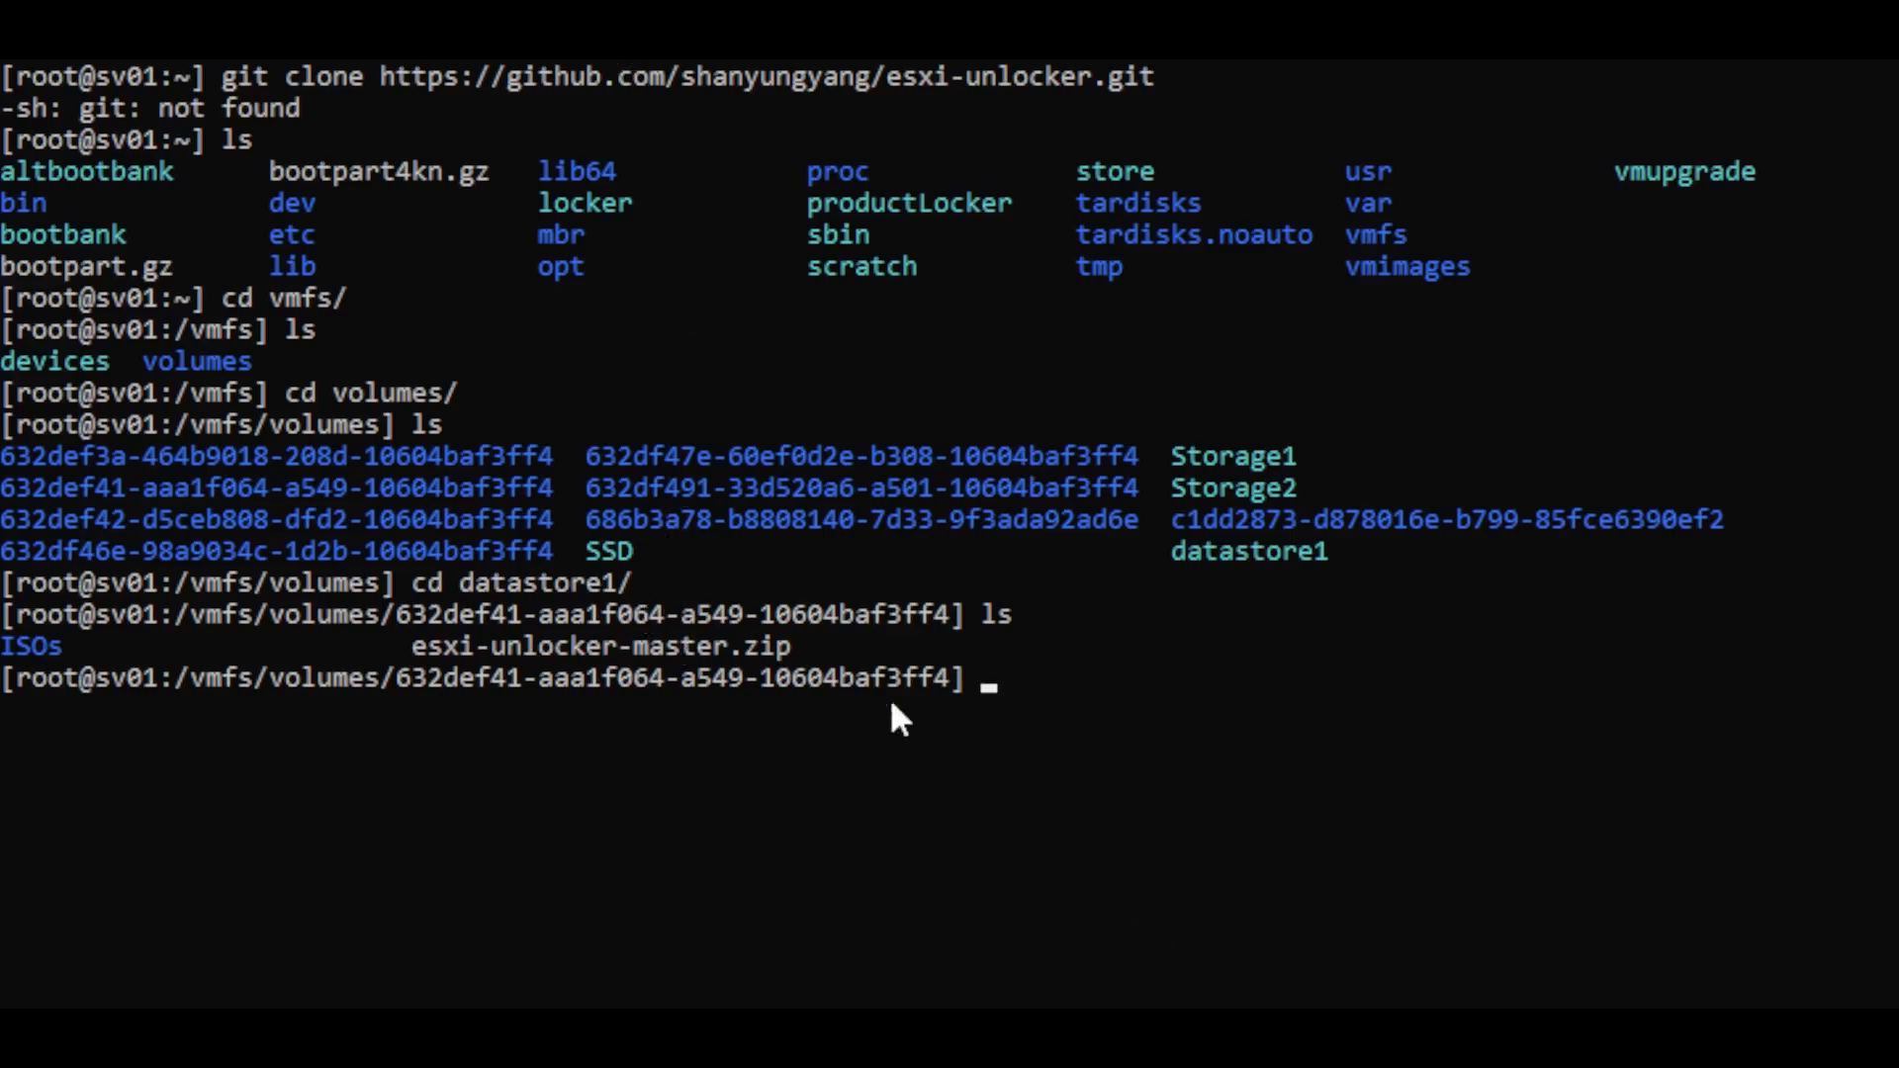
Unpack esxi-unlocker-master.zip with tar xzvf and chmod +x the unlocker scripts.
text(tar xzvf esx)
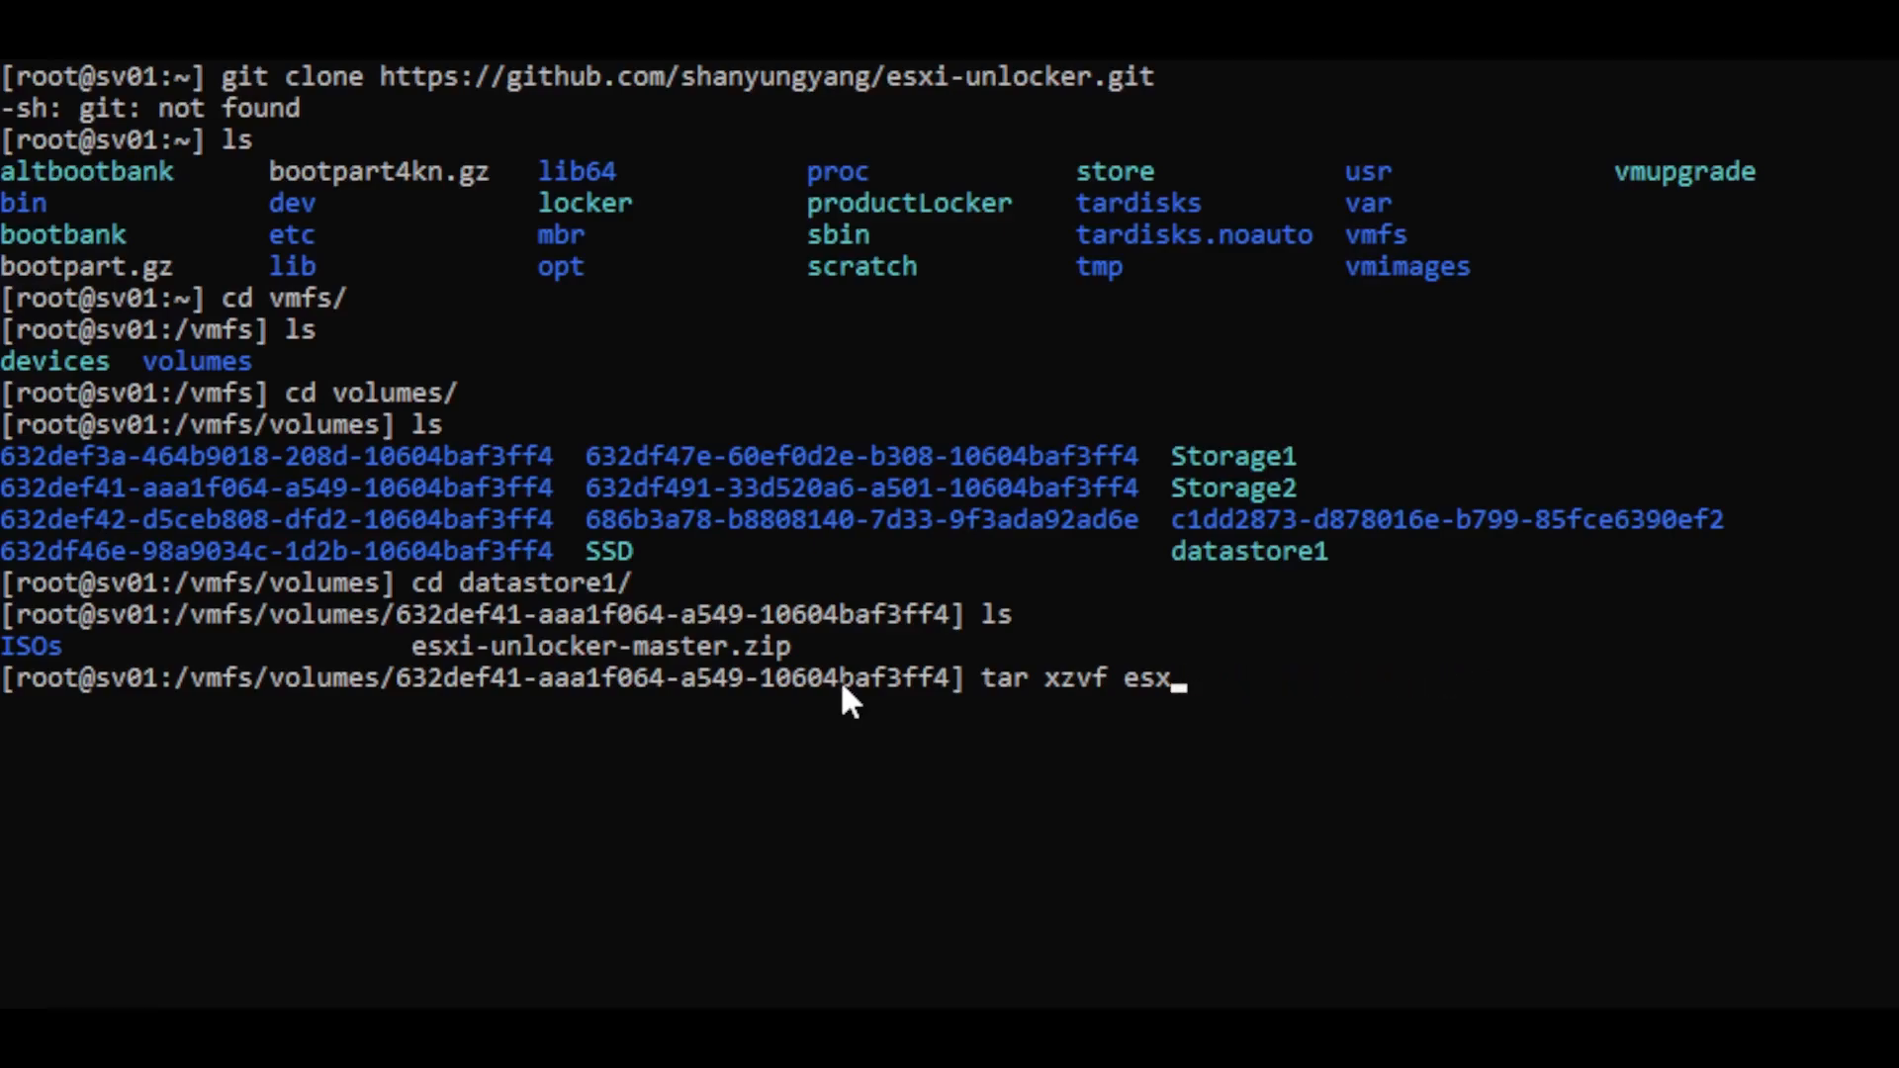
text(chmod +x esxi-uninstall.s)
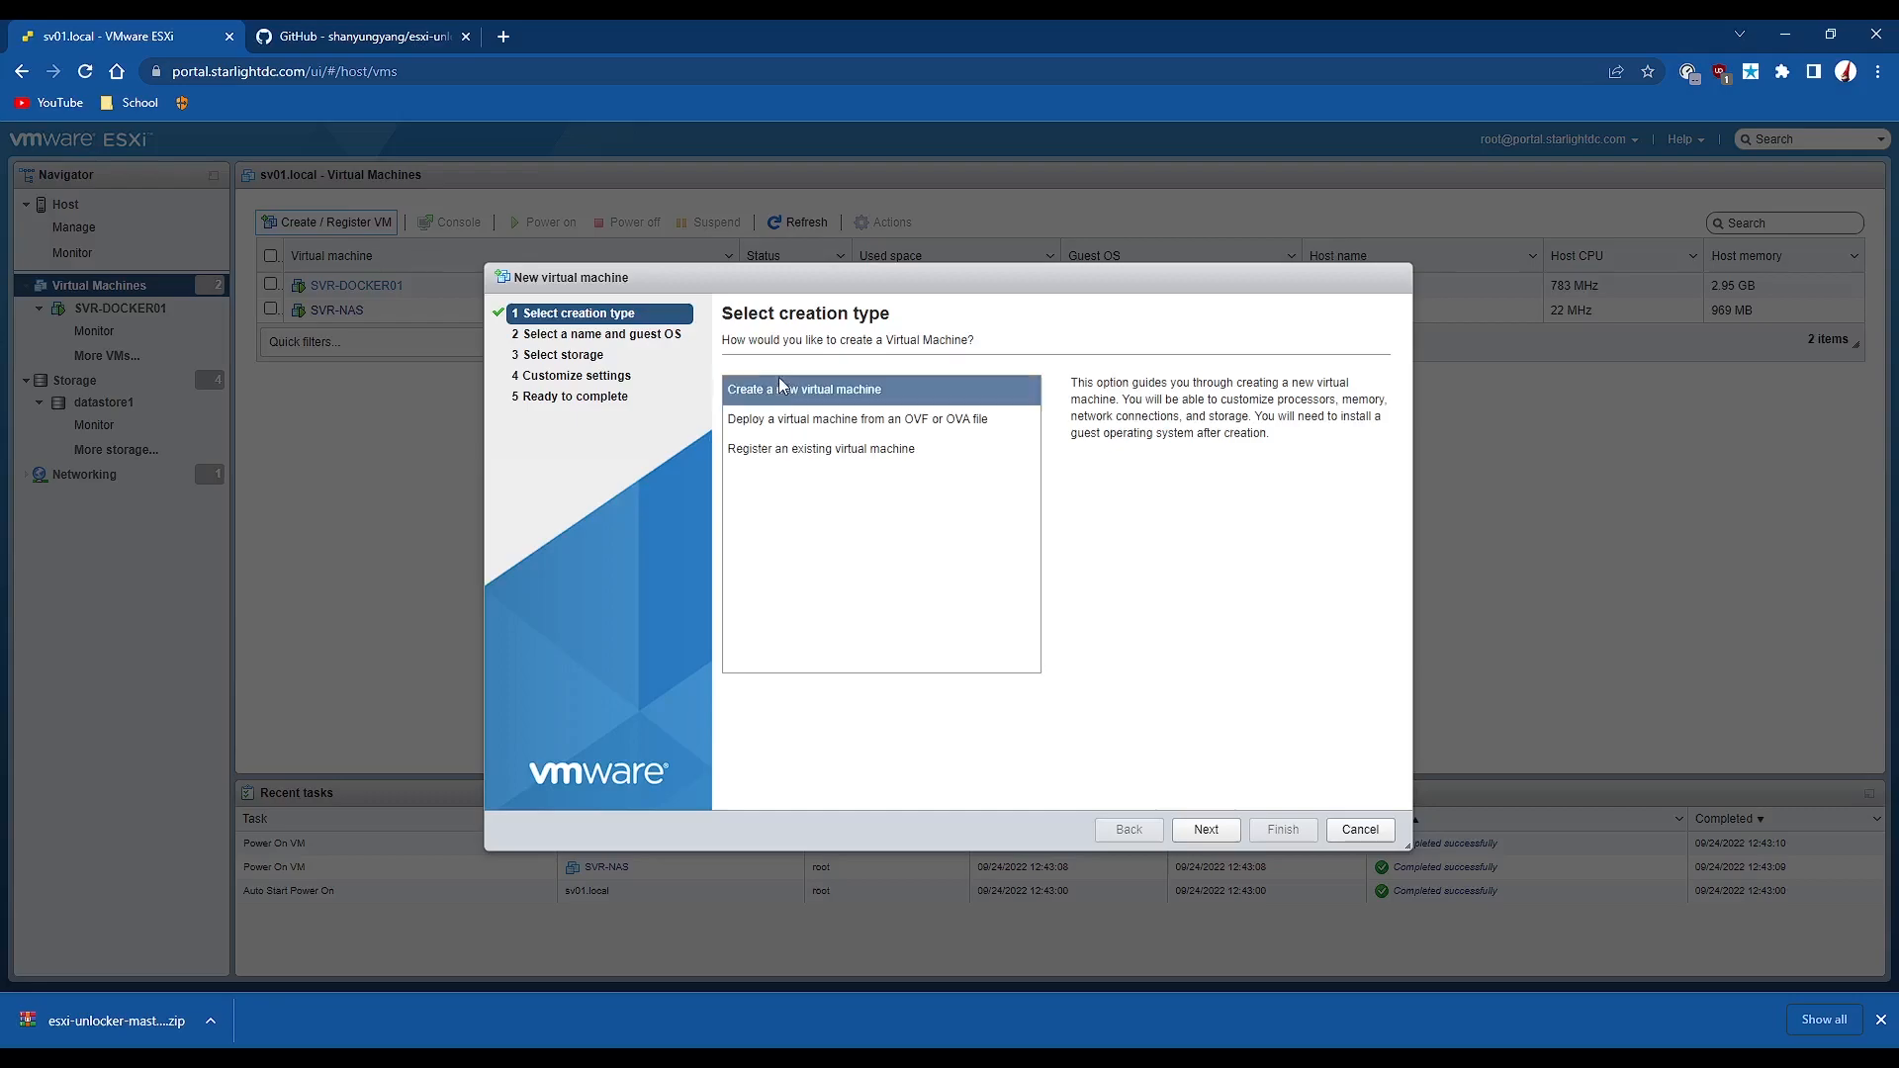
Name the new virtual machine 'macOS' on the naming page.
click(1205, 829)
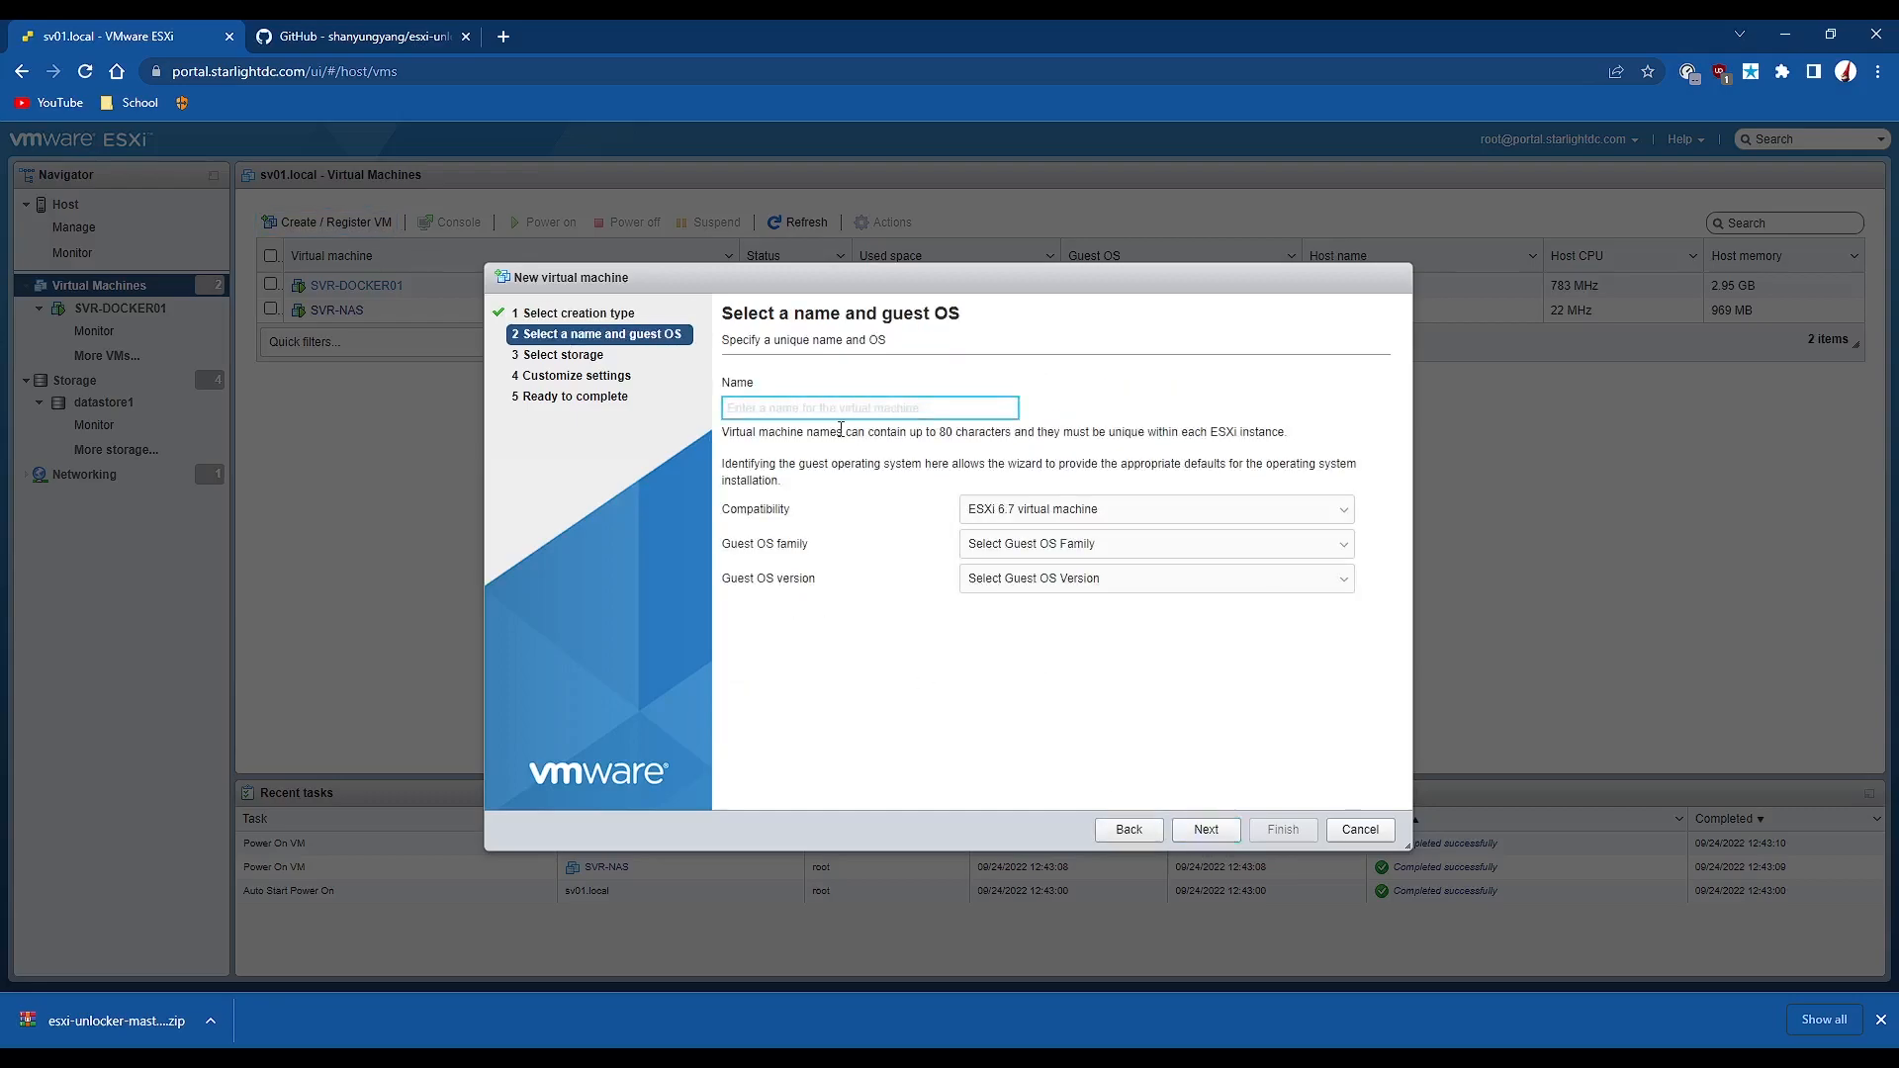
text(macOS)
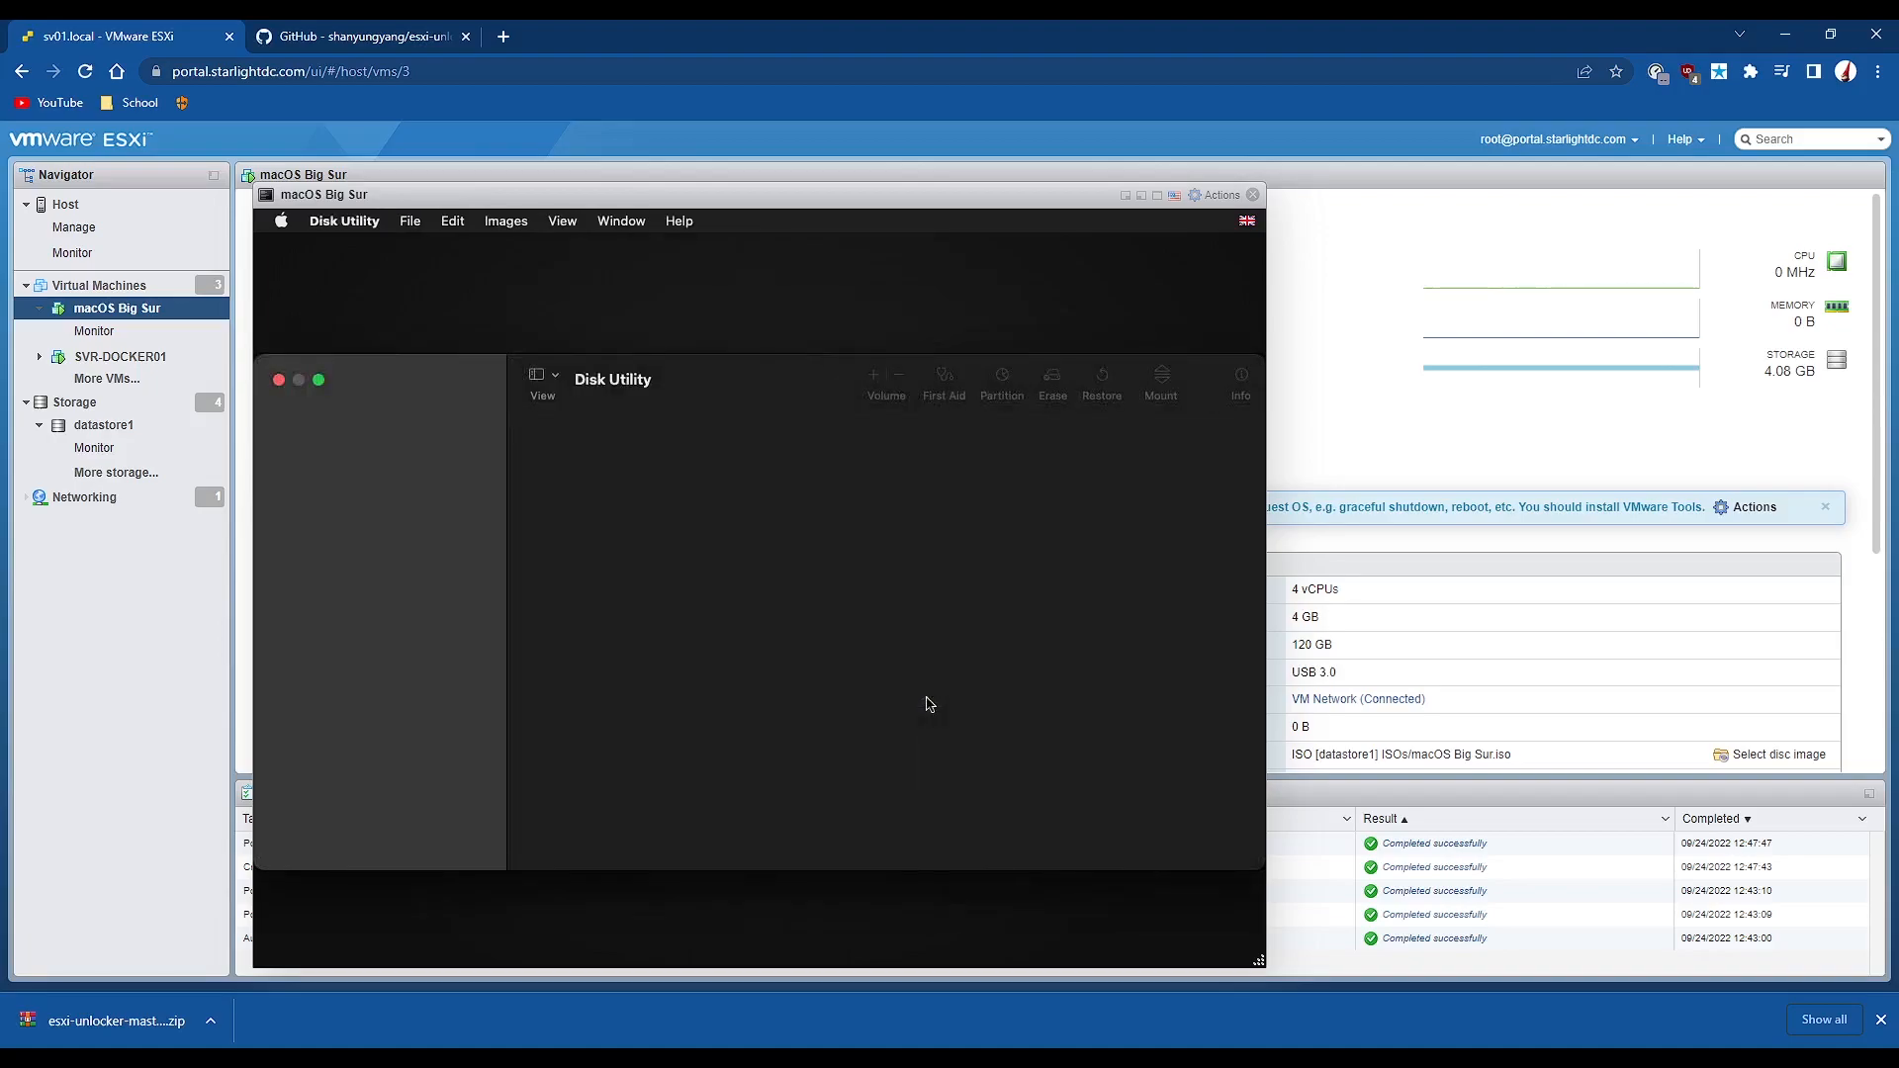
click(378, 437)
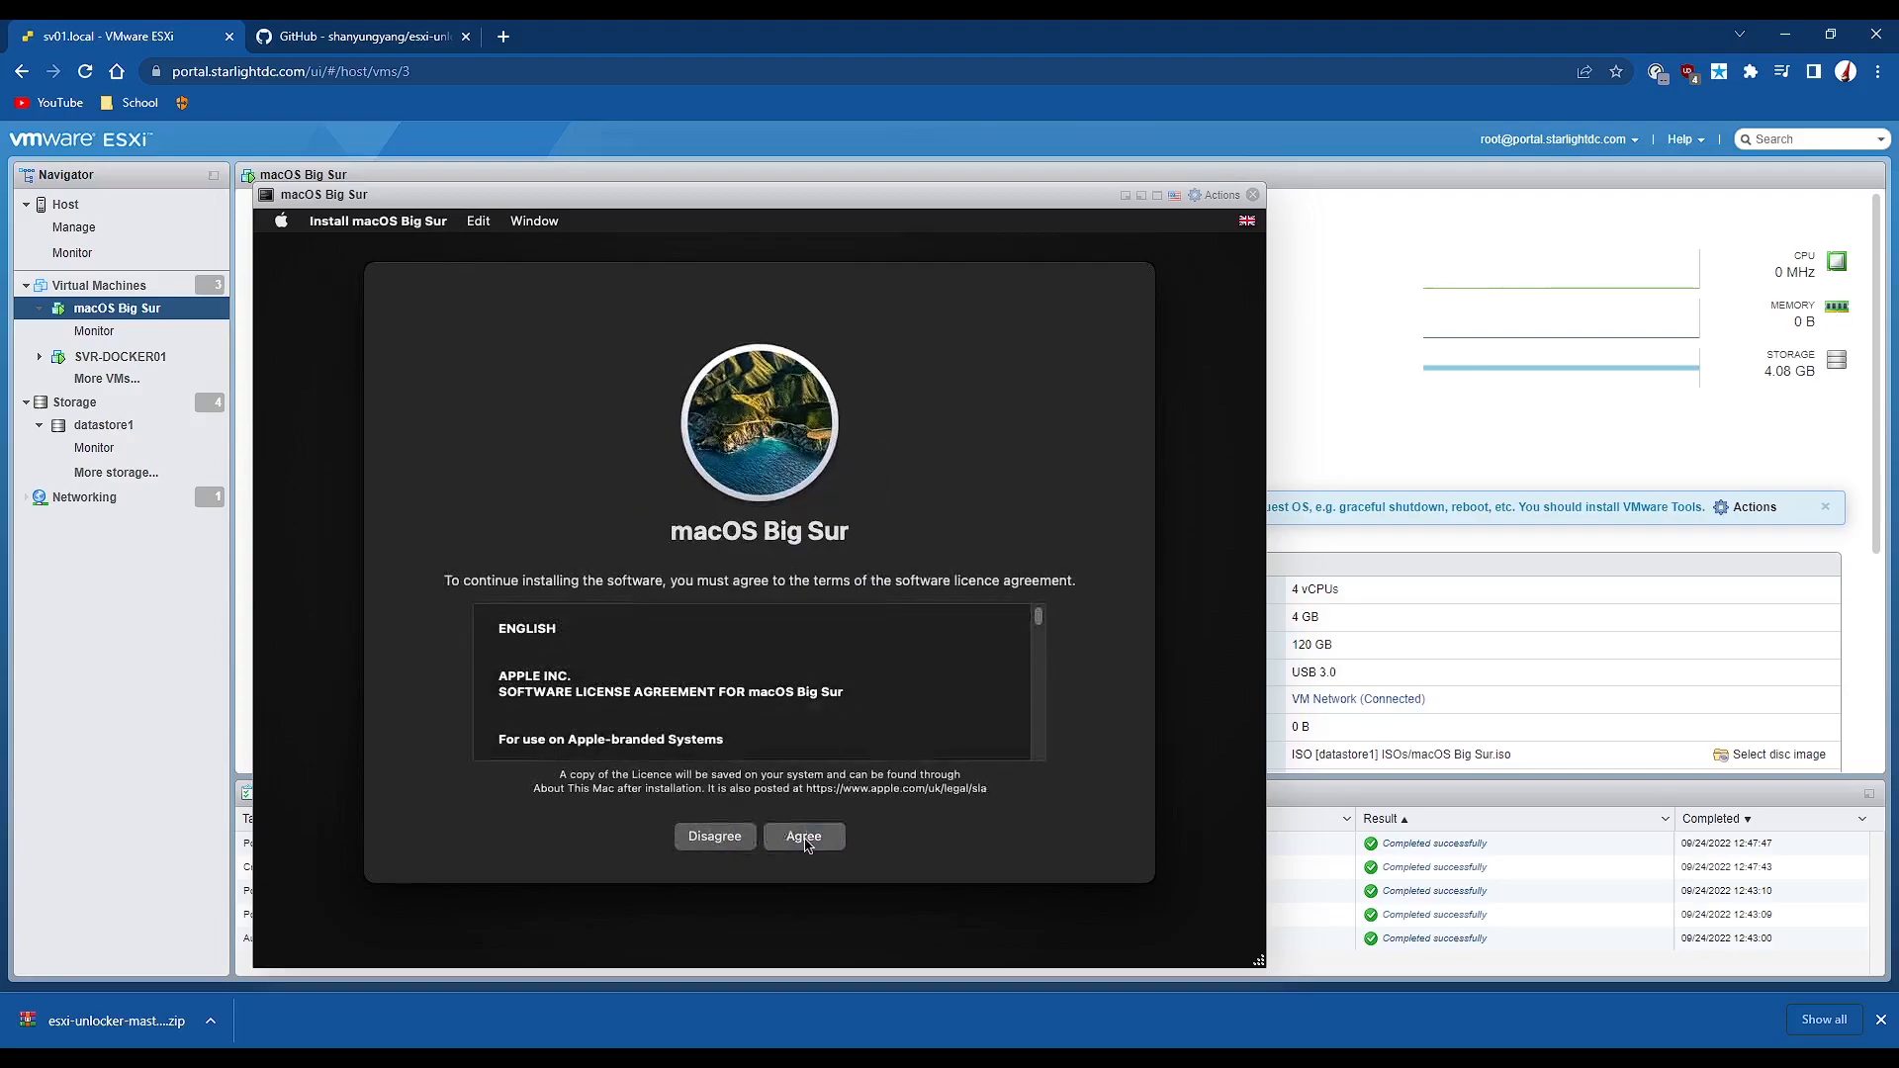
Agree to the macOS Big Sur licence terms in the installer.
click(803, 835)
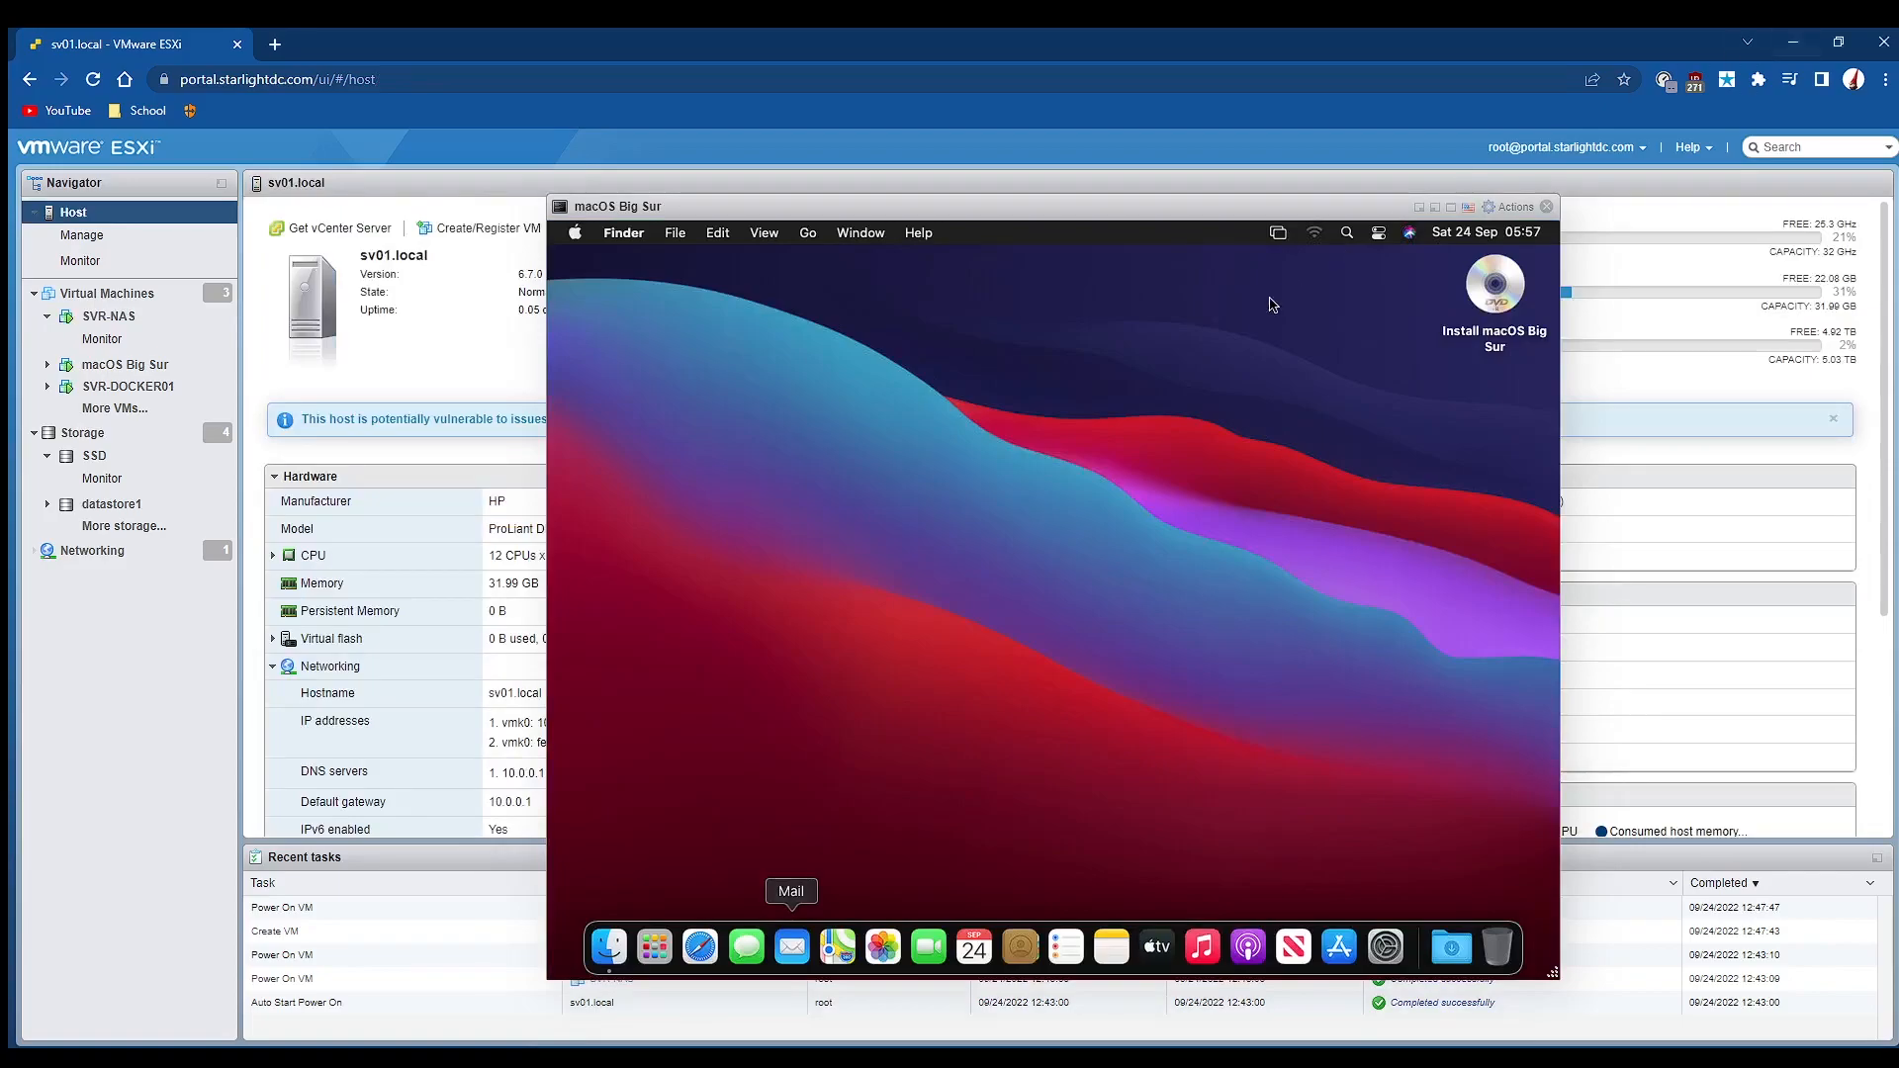
mouse_move(593, 277)
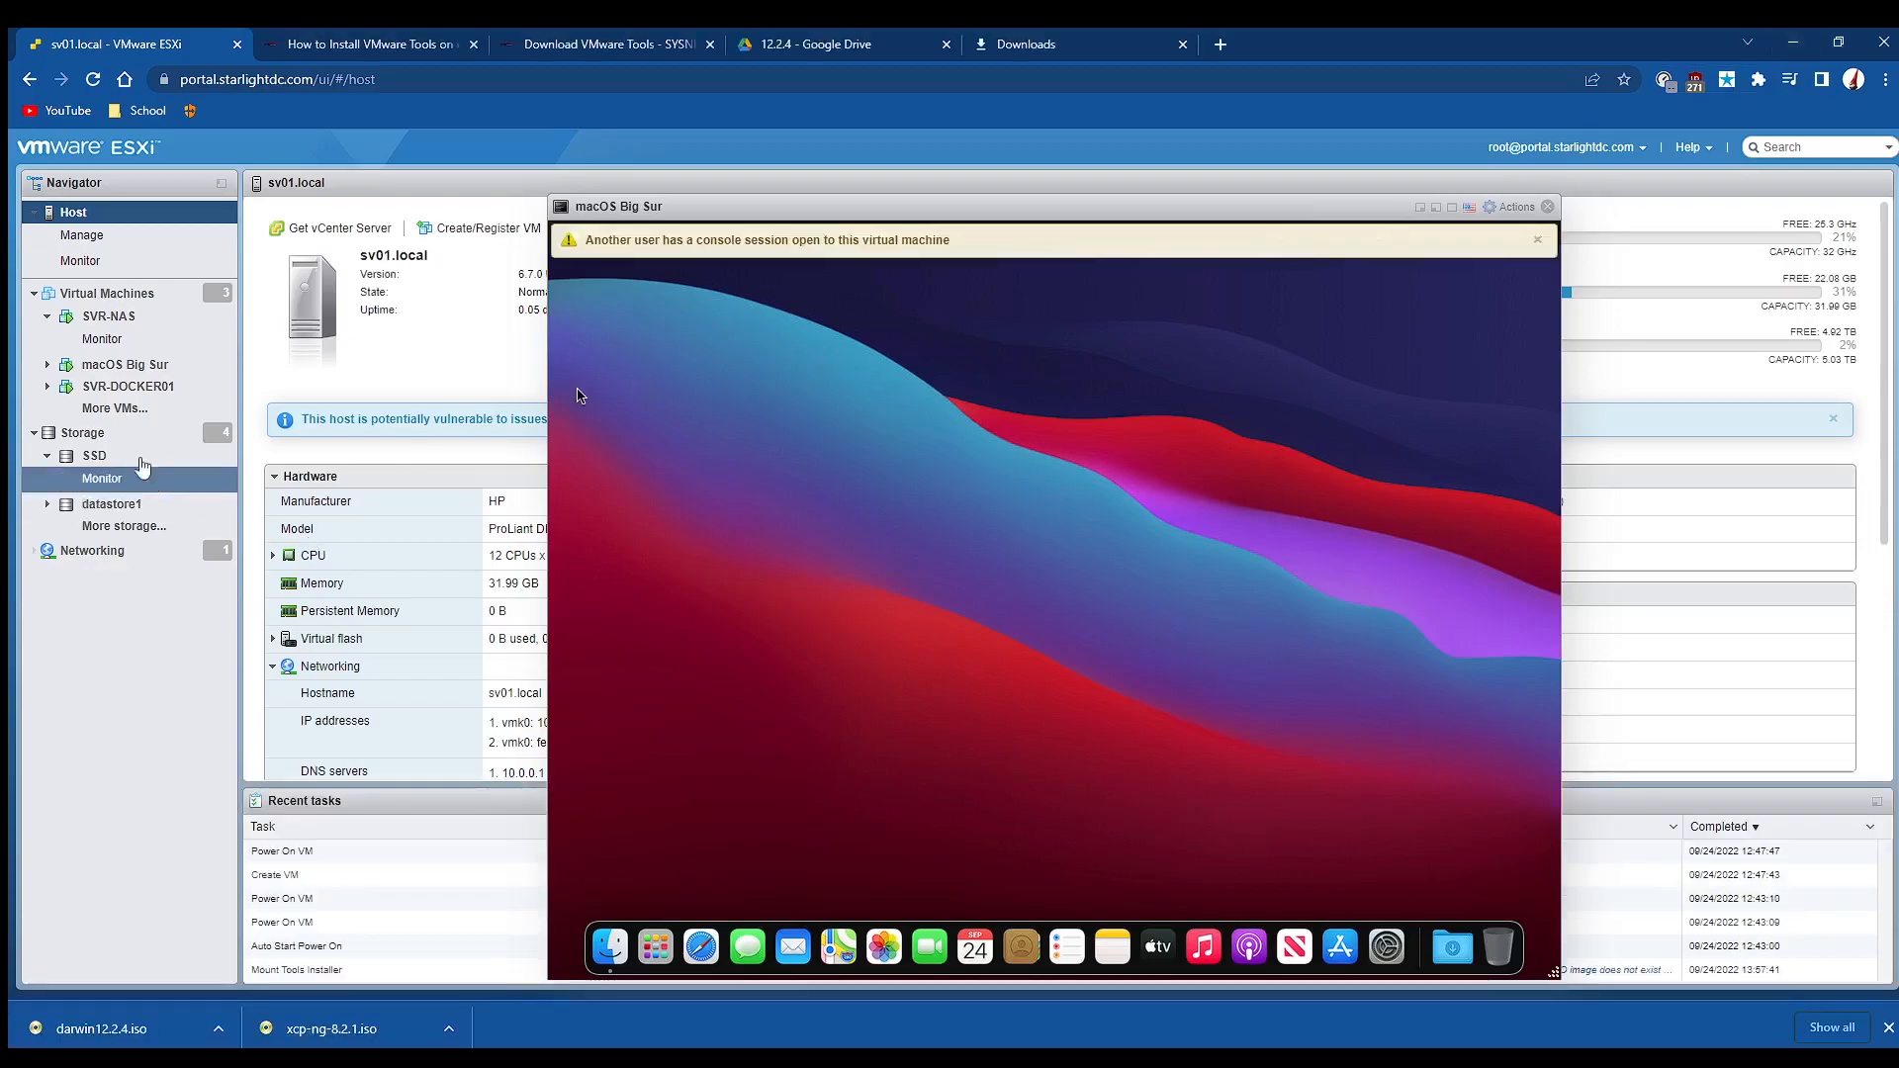
Upload the darwin VMware Tools ISO to datastore1's ISOs folder and close the browser.
click(111, 505)
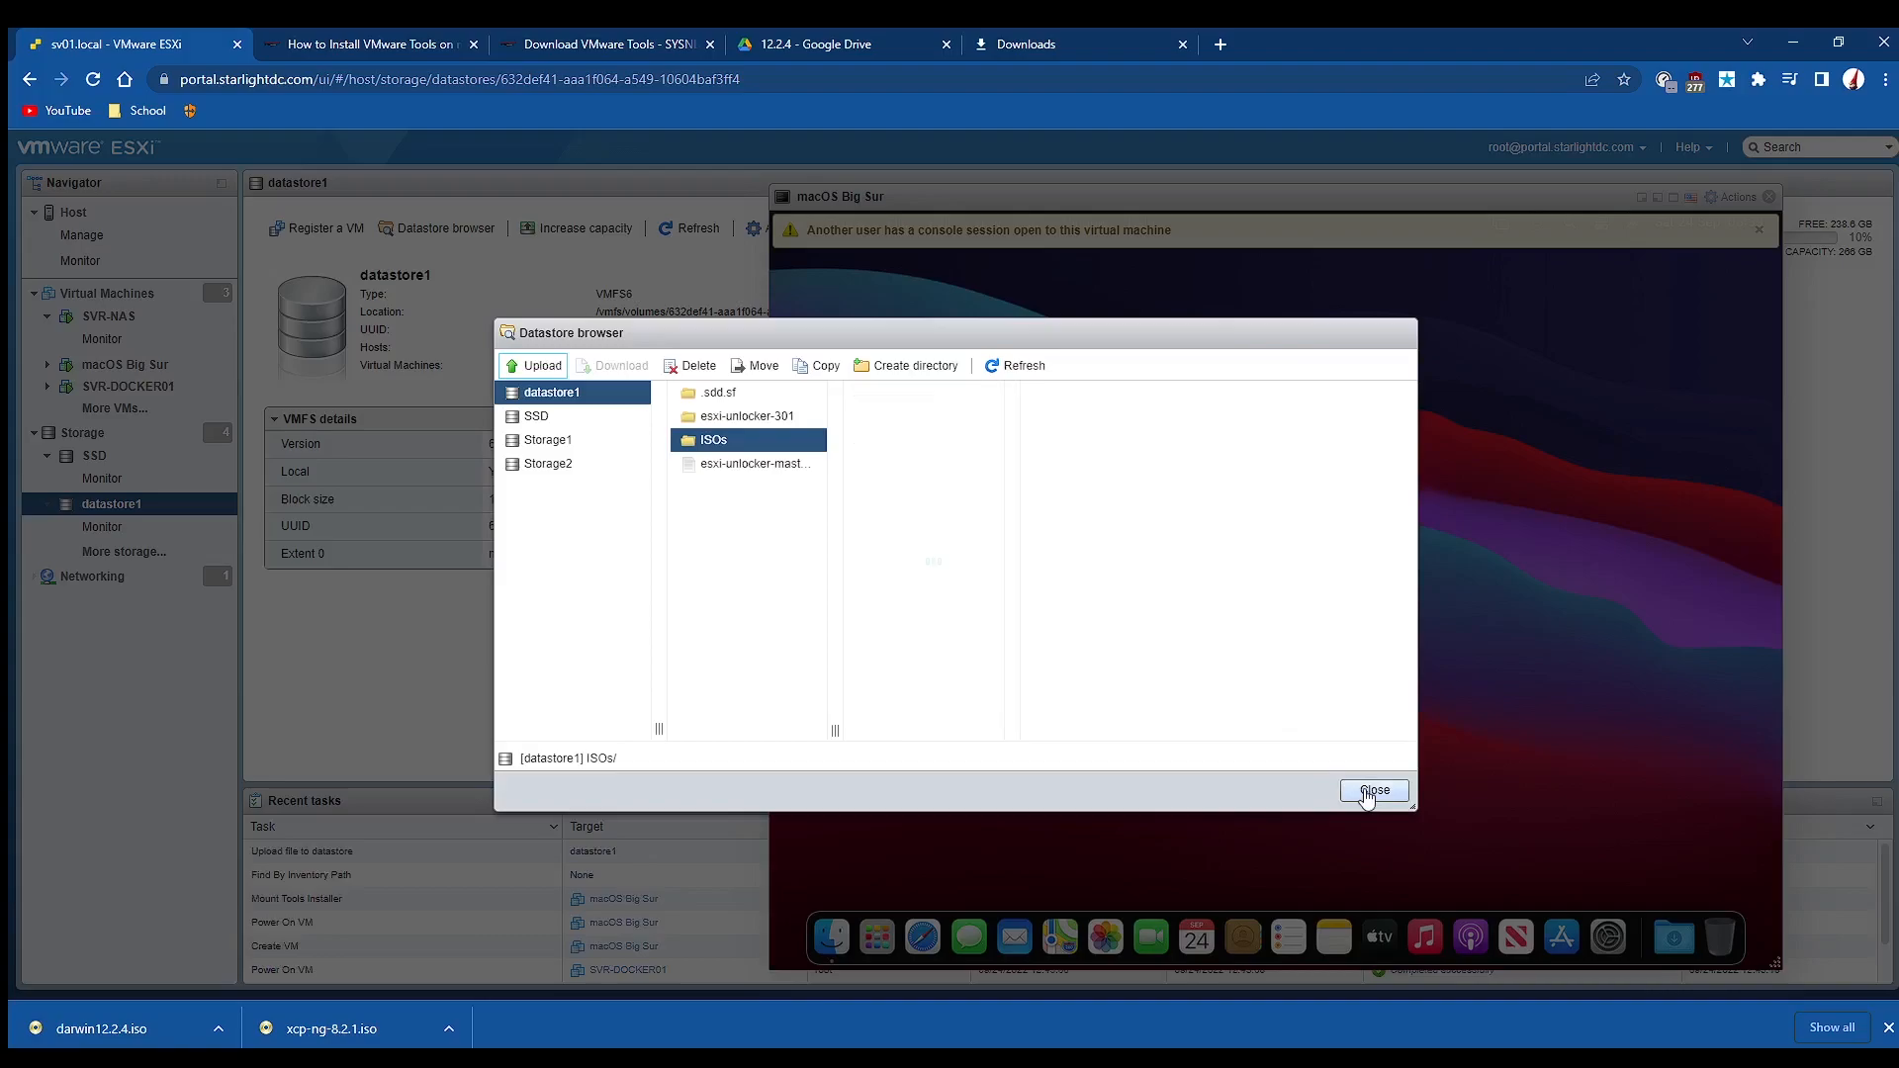
click(1373, 792)
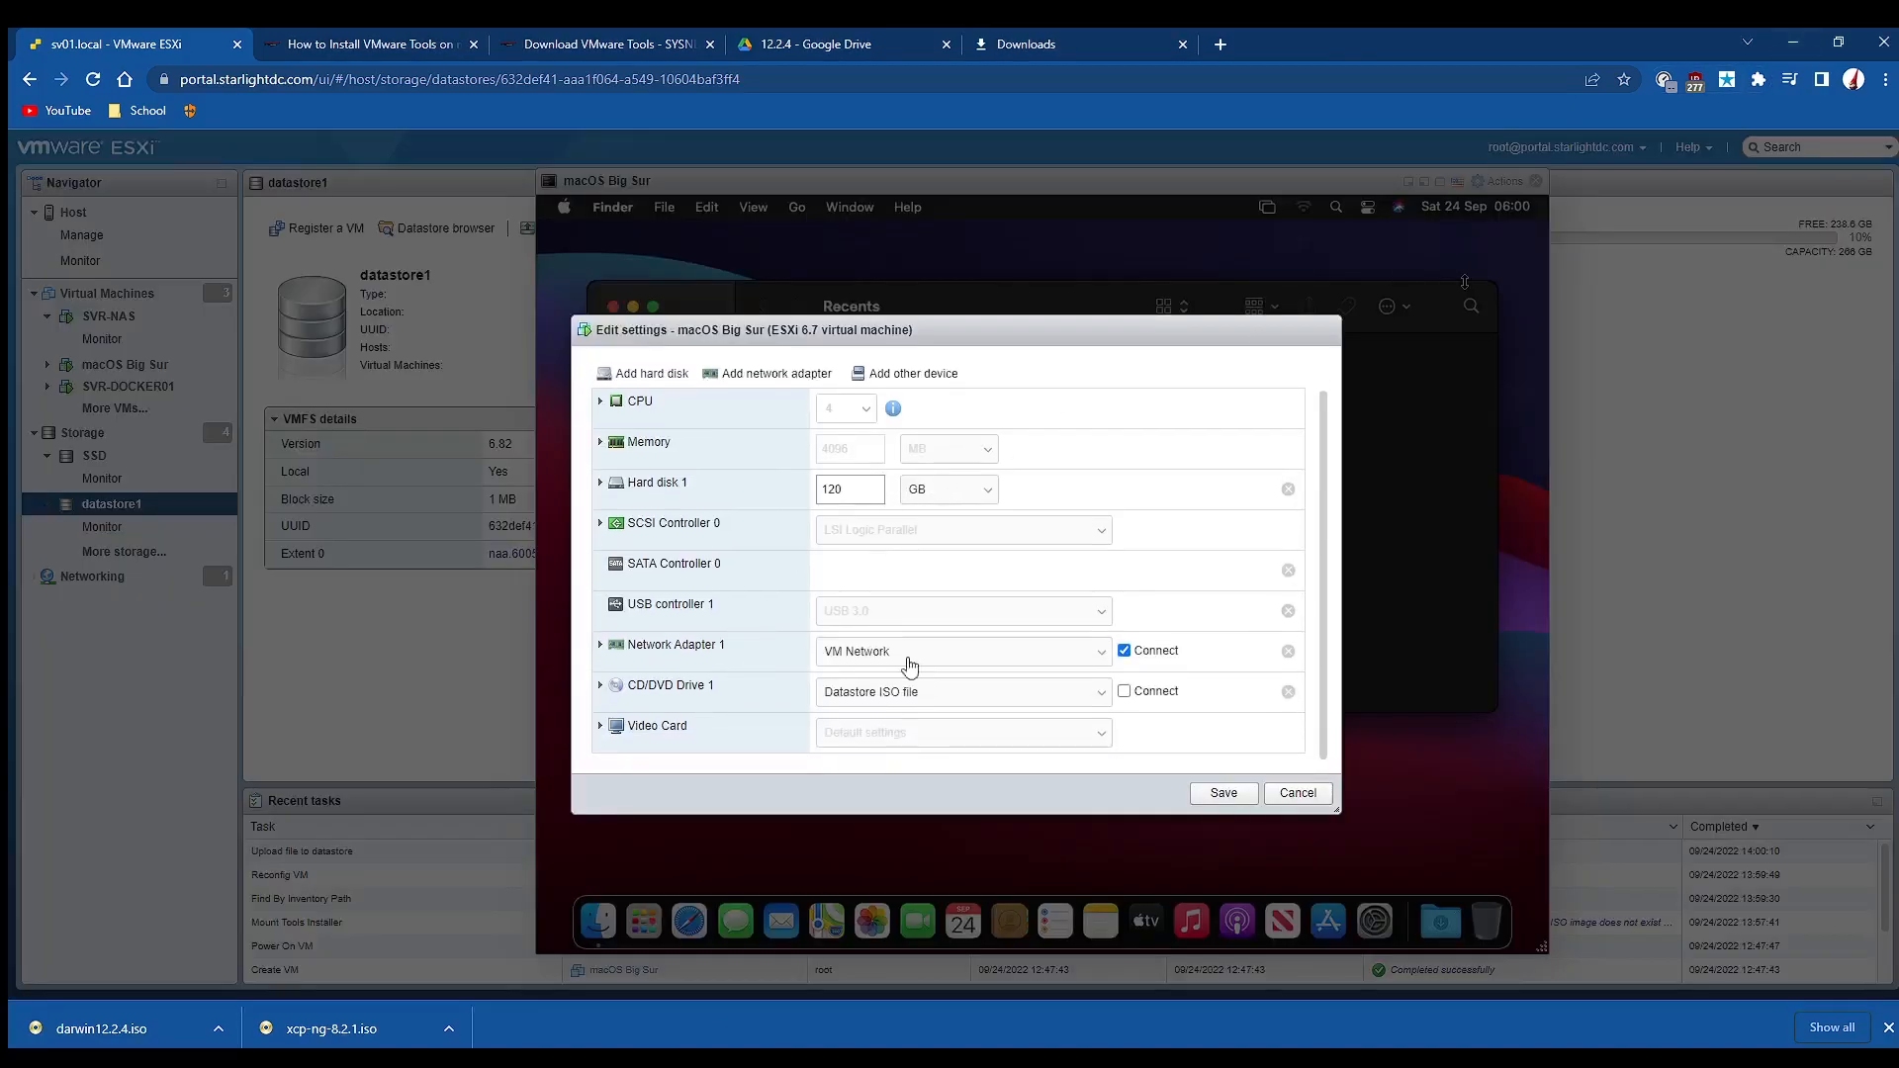
Bring up the Edit settings dialog for the macOS Big Sur VM.
click(1223, 791)
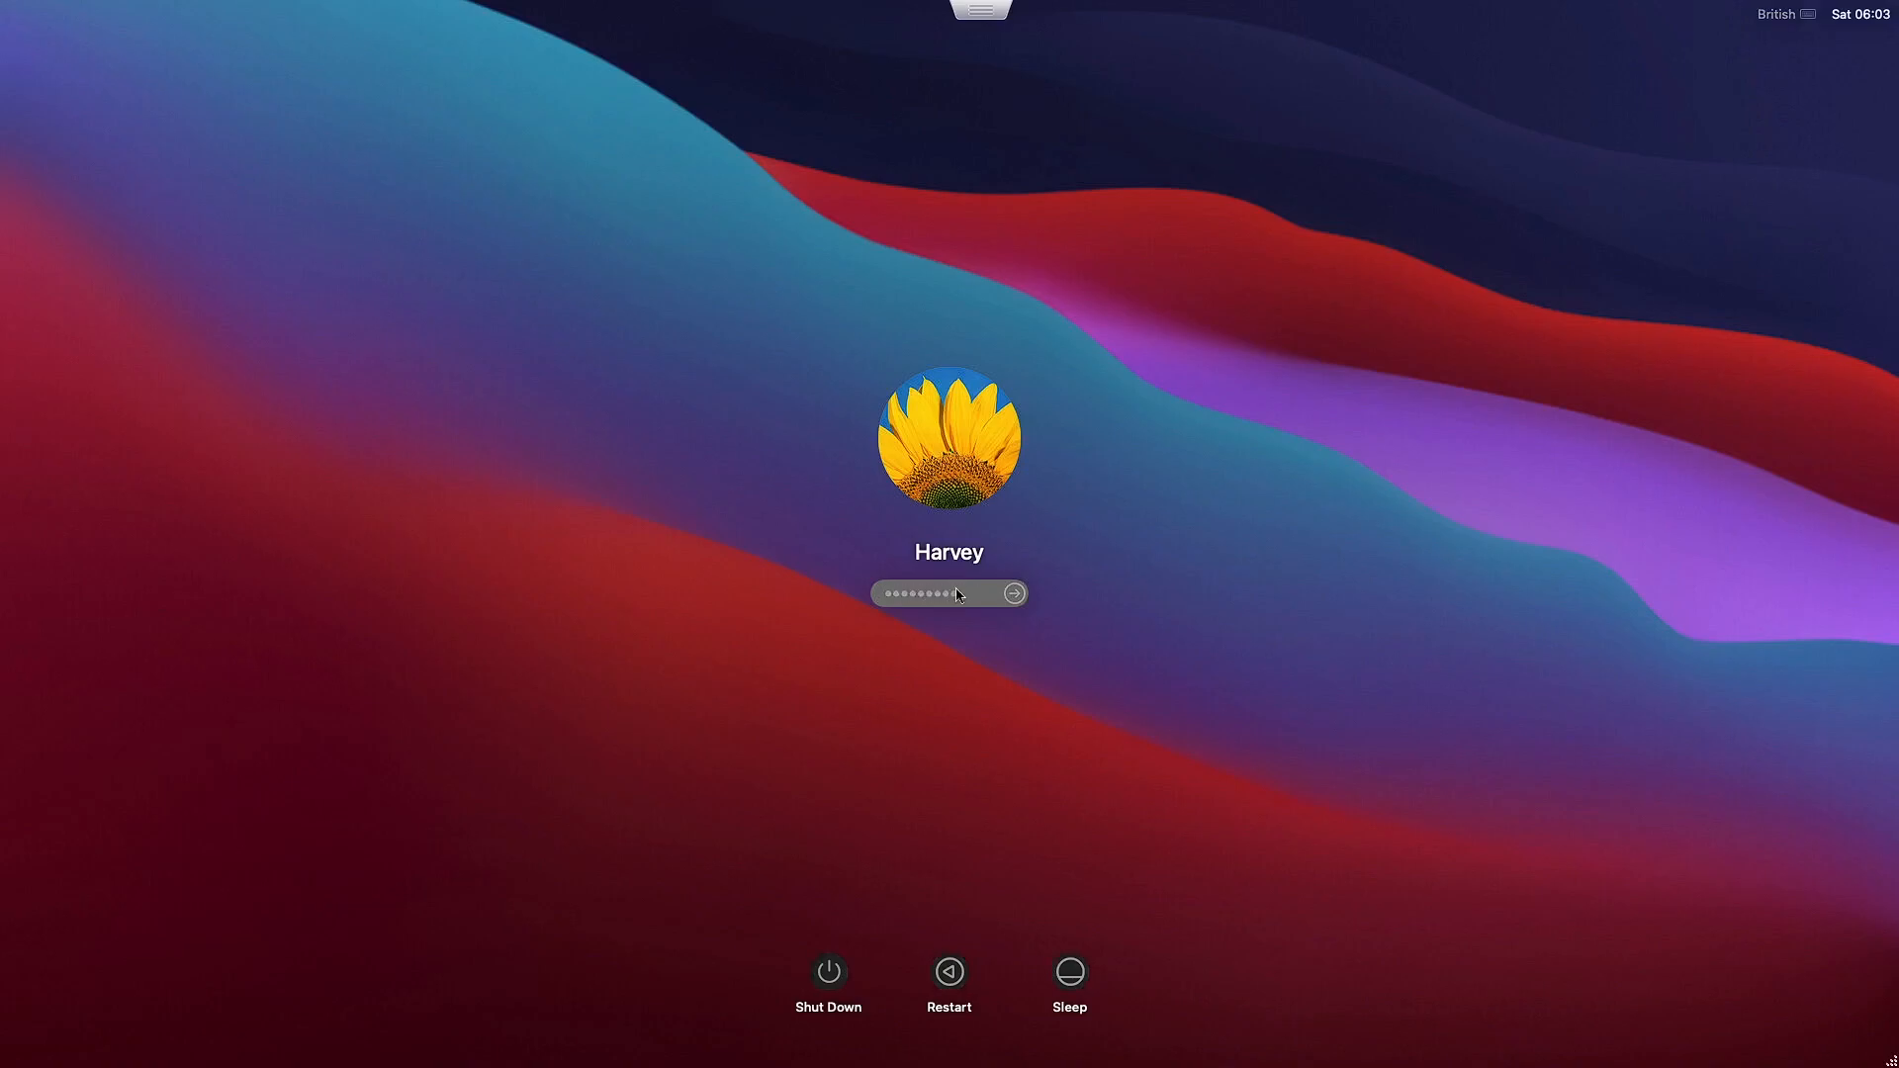
Submit the account password on the macOS login screen to sign in.
click(1012, 593)
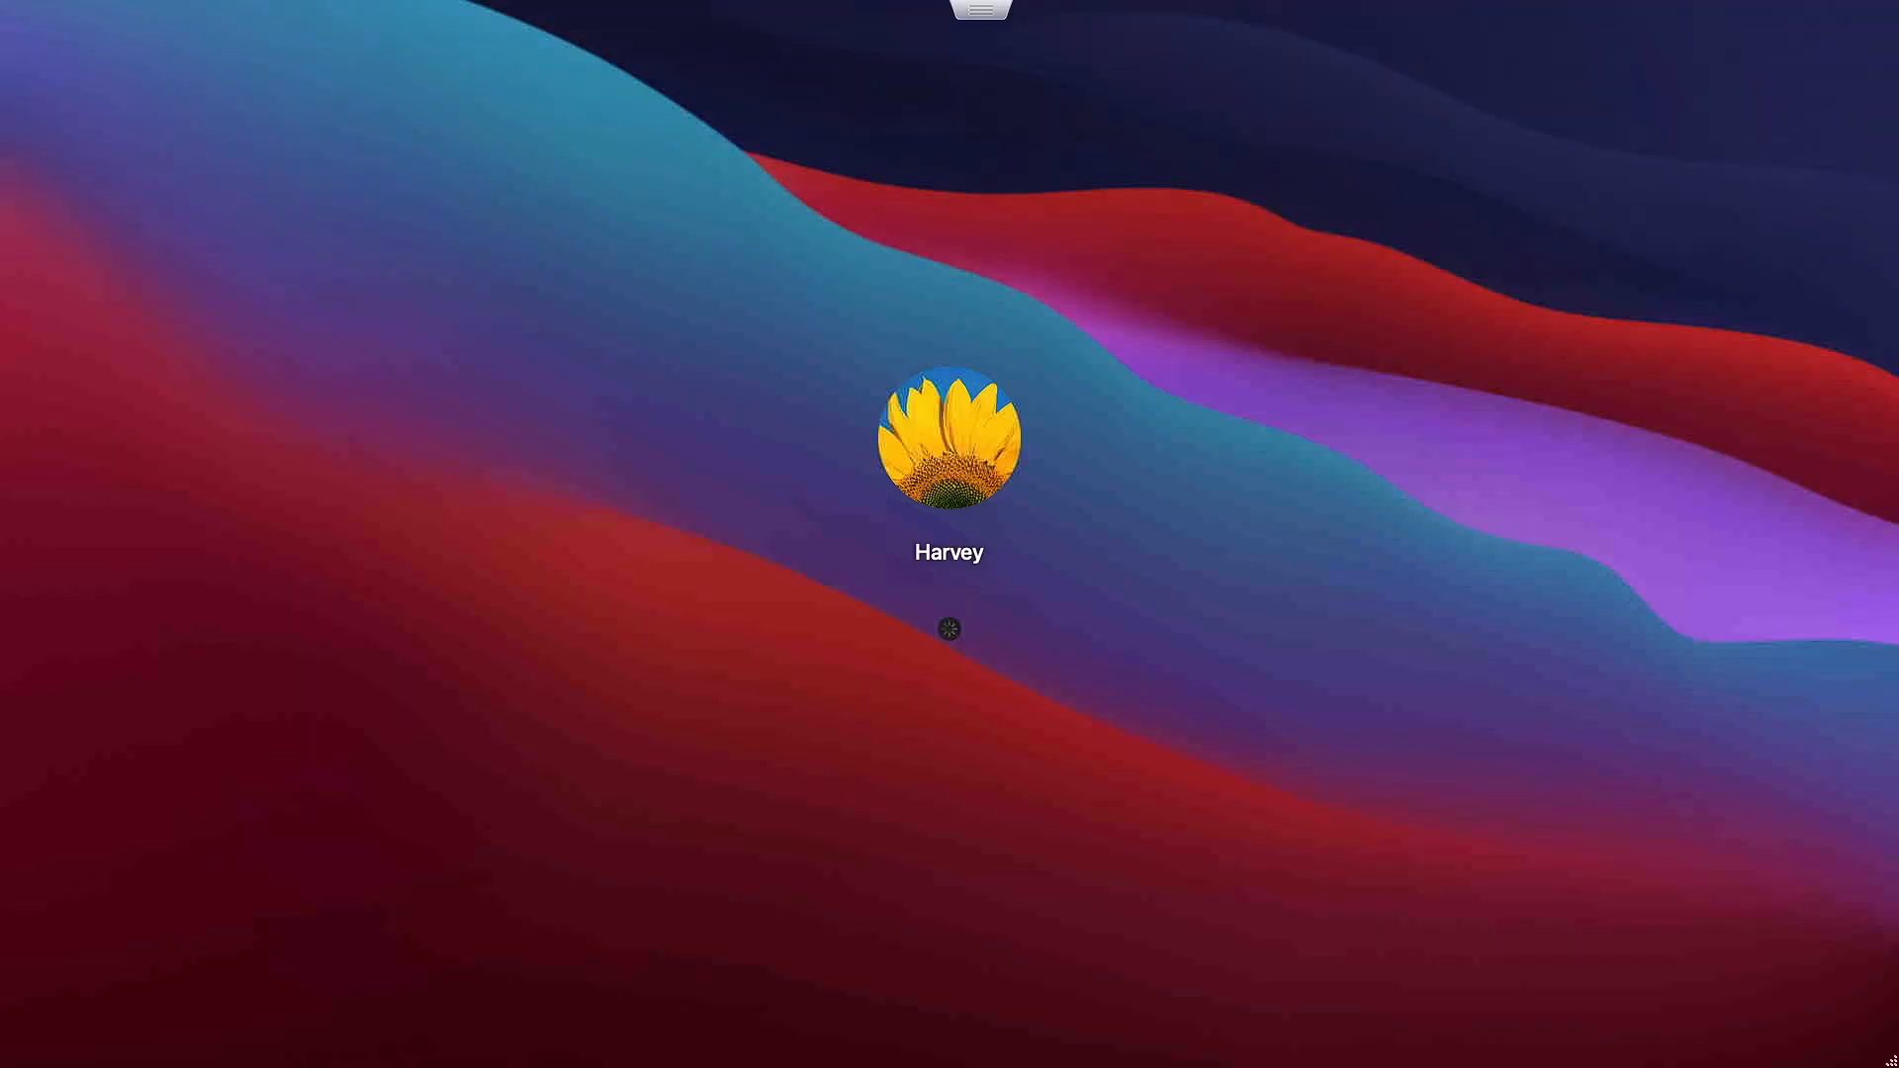